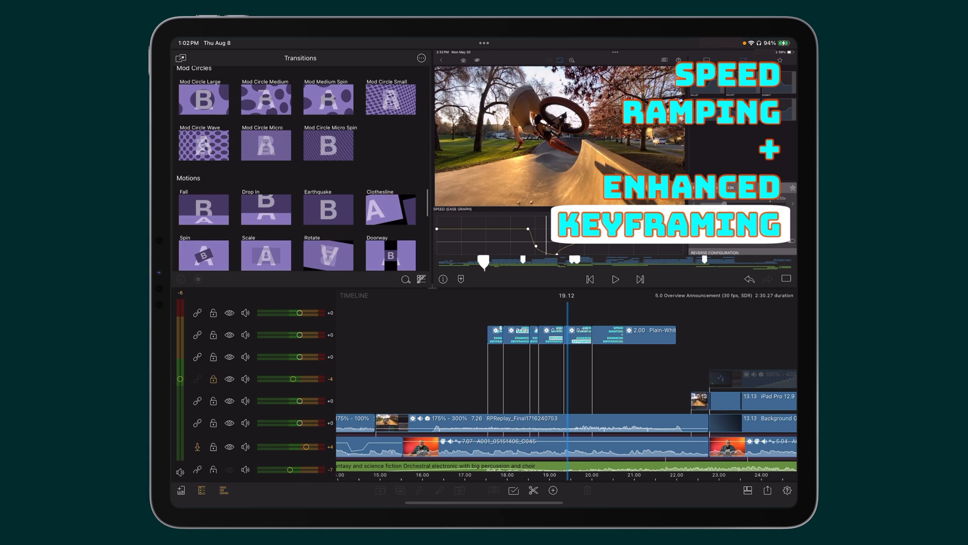
Begin a Movie export of the '5.0 Overview Announcement' project from the Share/Export menu
left_click(766, 490)
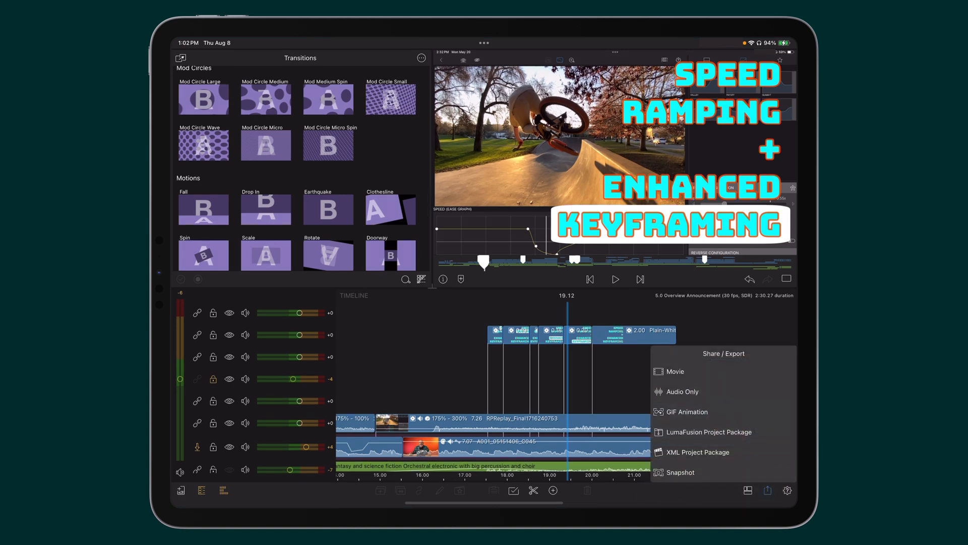
left_click(675, 372)
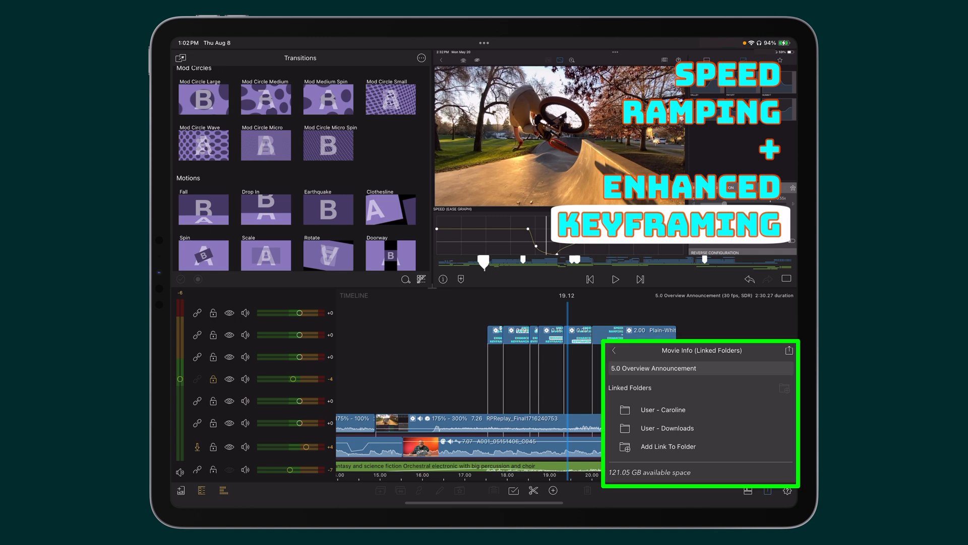
Add the Luma Scott external drive as a new linked export folder
left_click(668, 446)
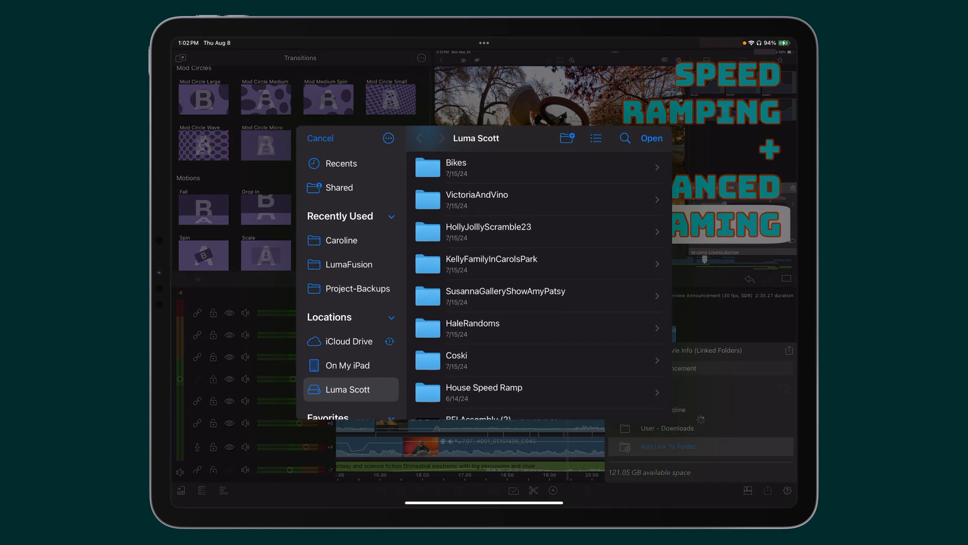
left_click(348, 389)
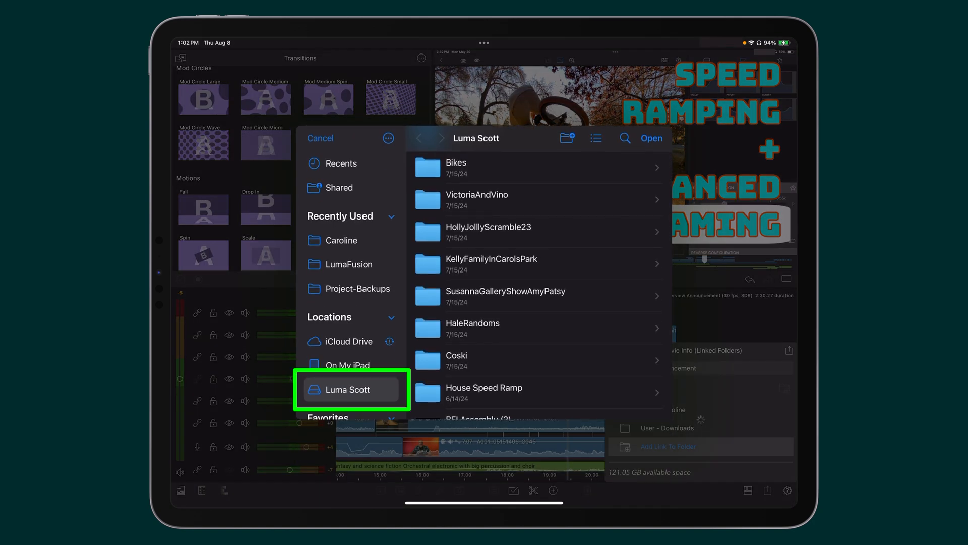
left_click(347, 389)
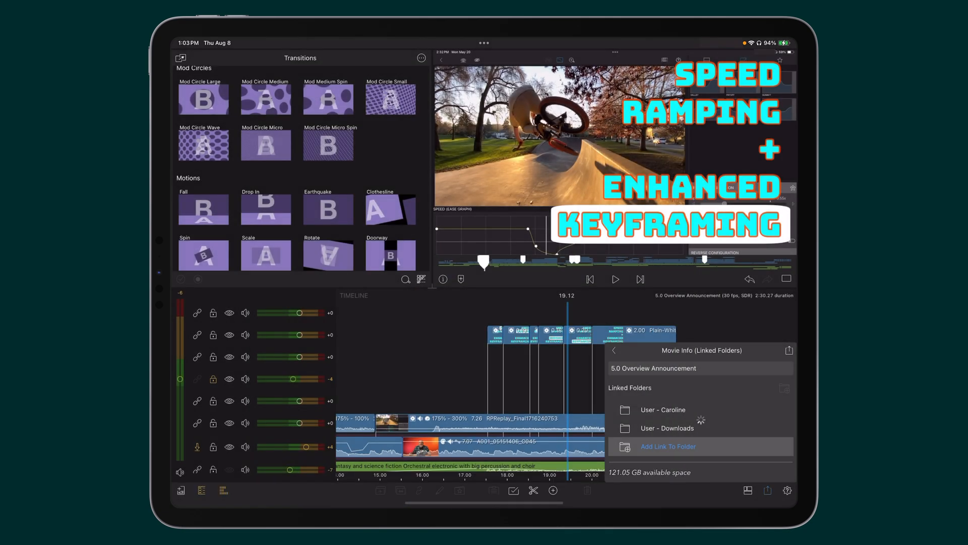
Create a 5.0 Overview folder inside Luma Scott and export the movie into it
left_click(668, 446)
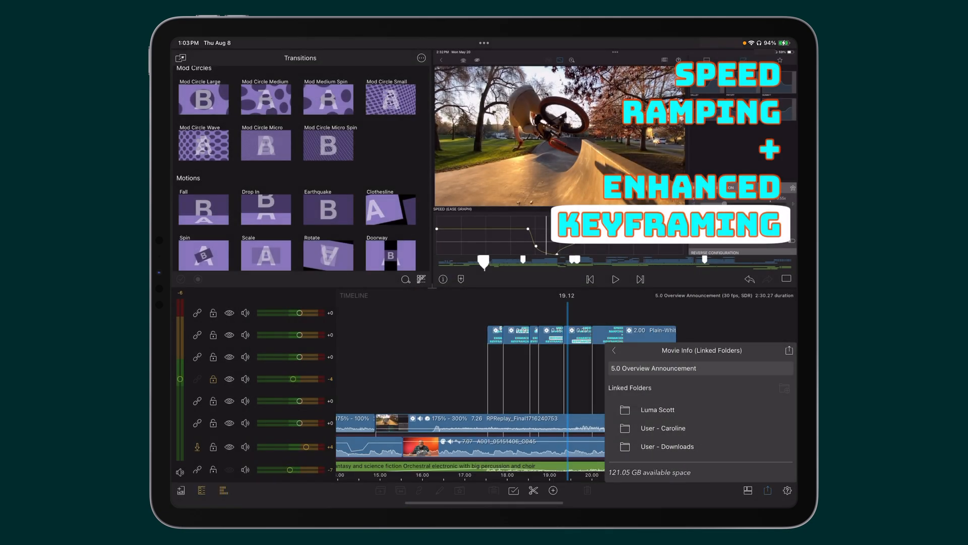
left_click(657, 409)
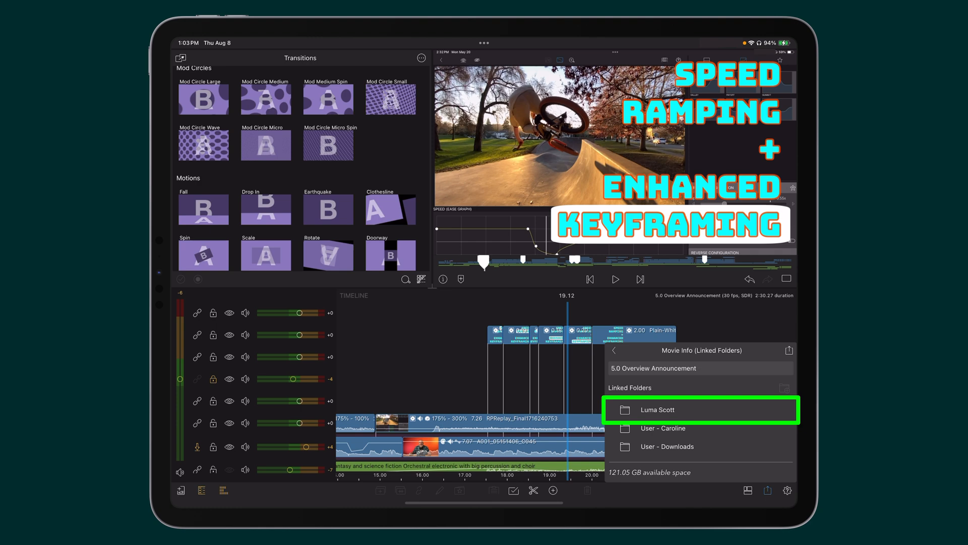
left_click(657, 408)
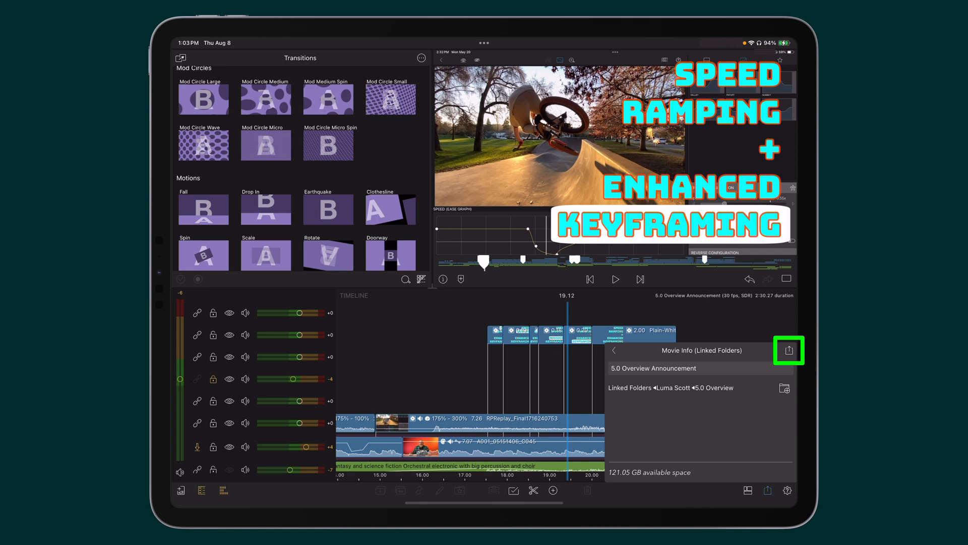
left_click(789, 350)
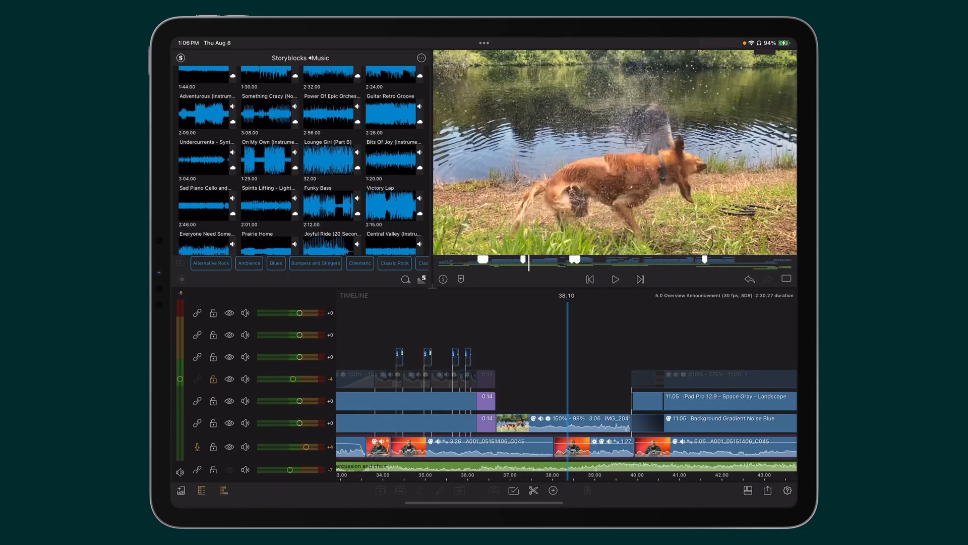
Export the movie via Share & AirDrop with default settings to reach the share sheet
left_click(767, 491)
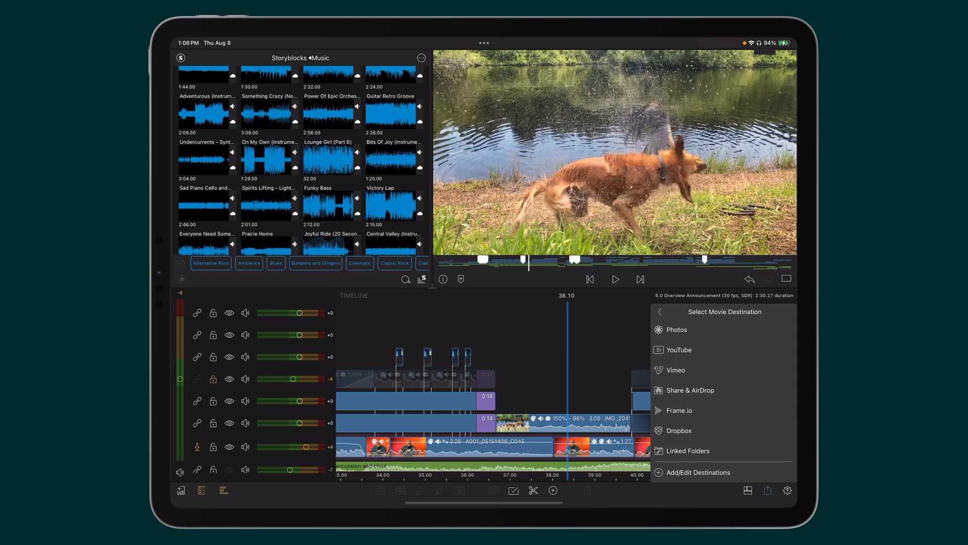
left_click(690, 389)
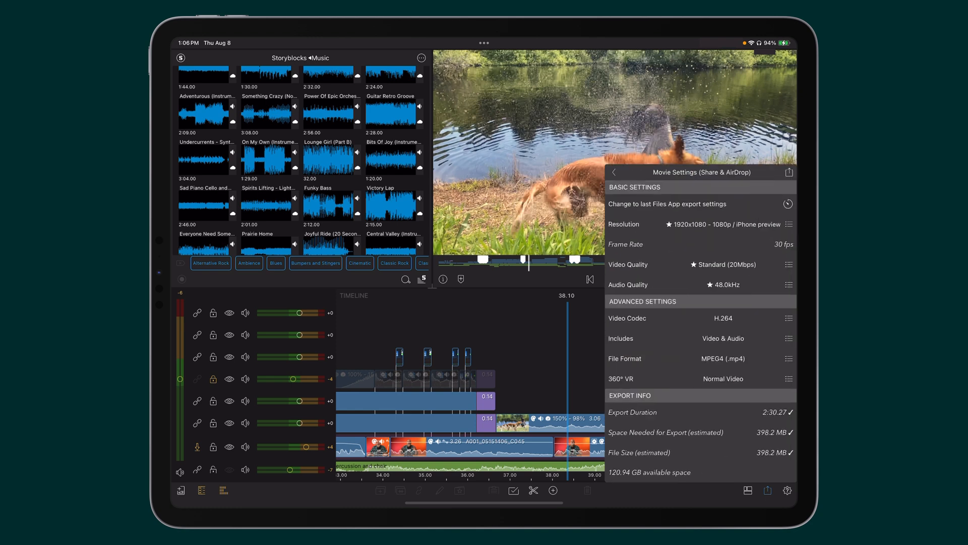
left_click(615, 172)
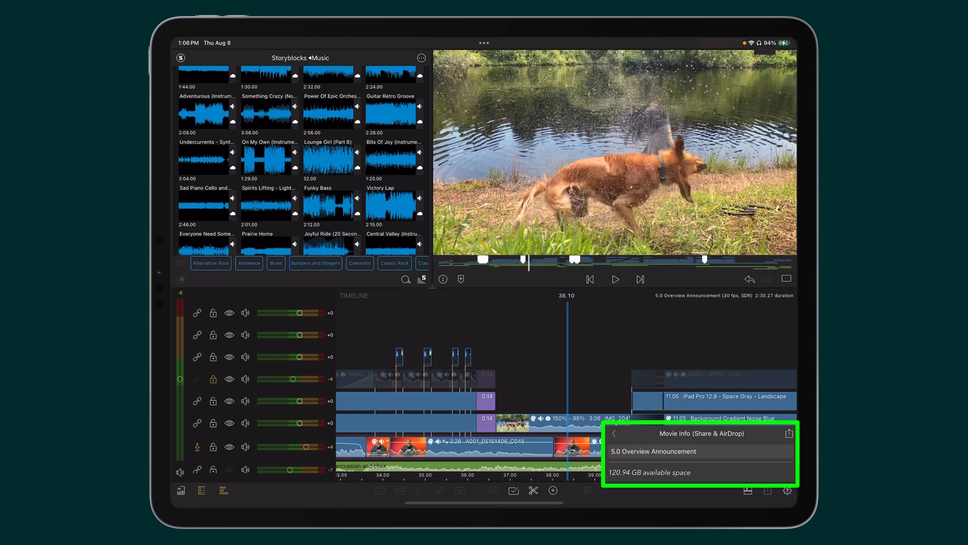
left_click(789, 432)
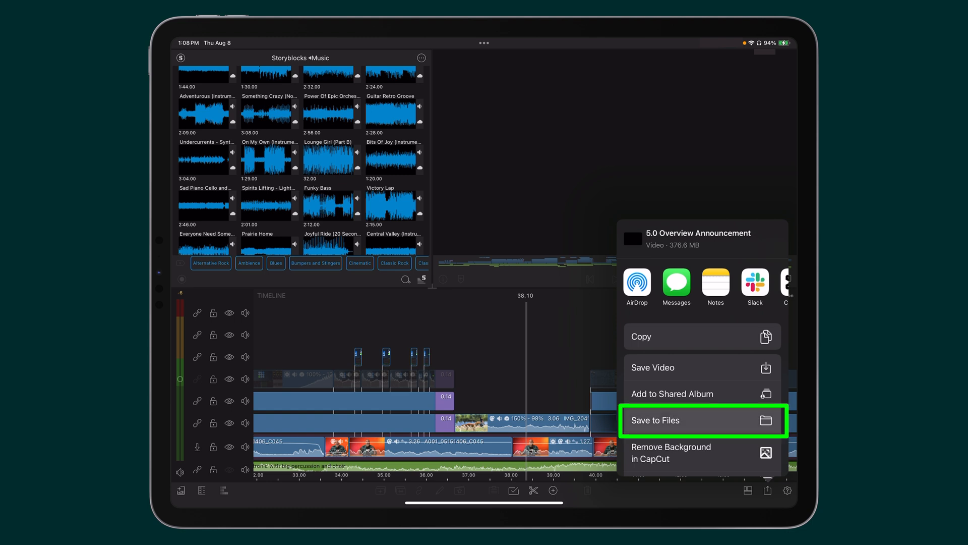
Choose Save to Files and browse to the 5.0 Overview folder on Luma Scott
left_click(656, 420)
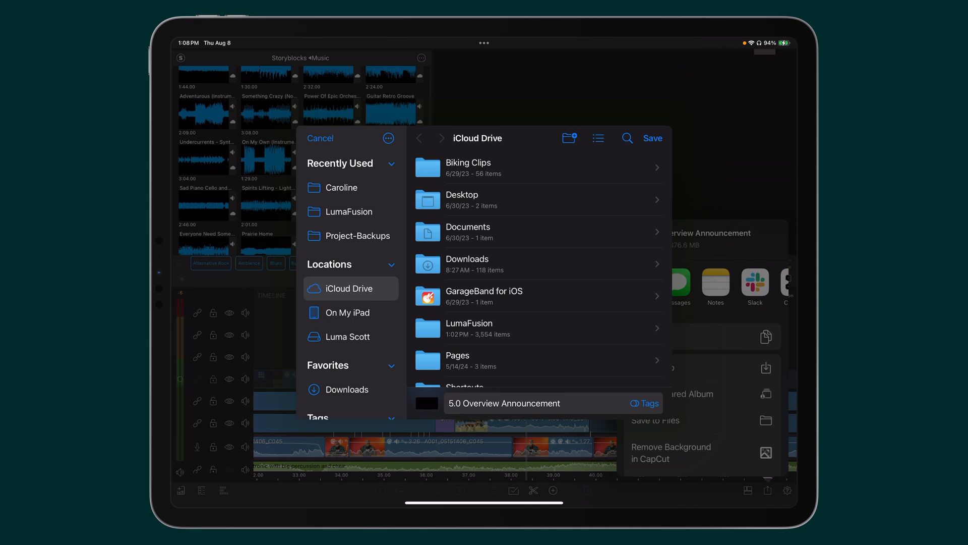
left_click(348, 336)
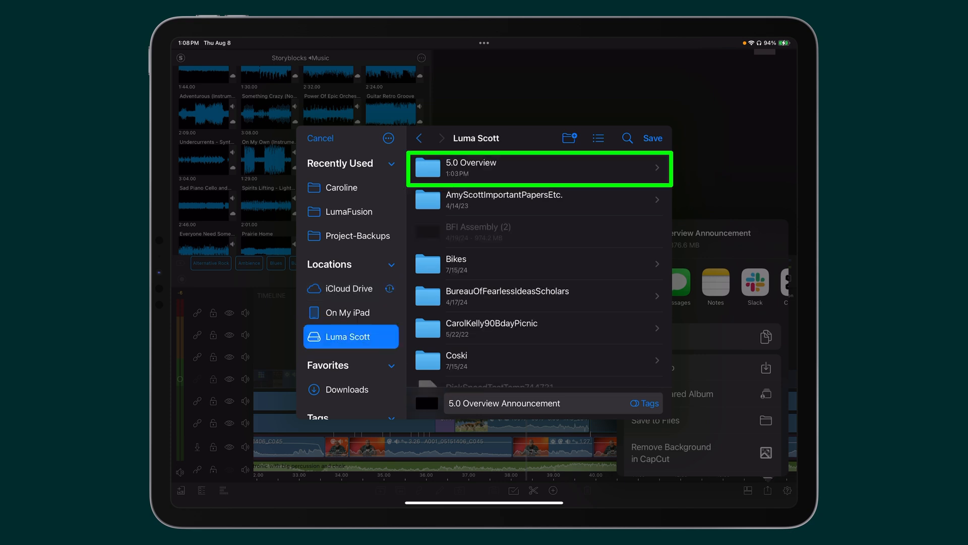
left_click(538, 168)
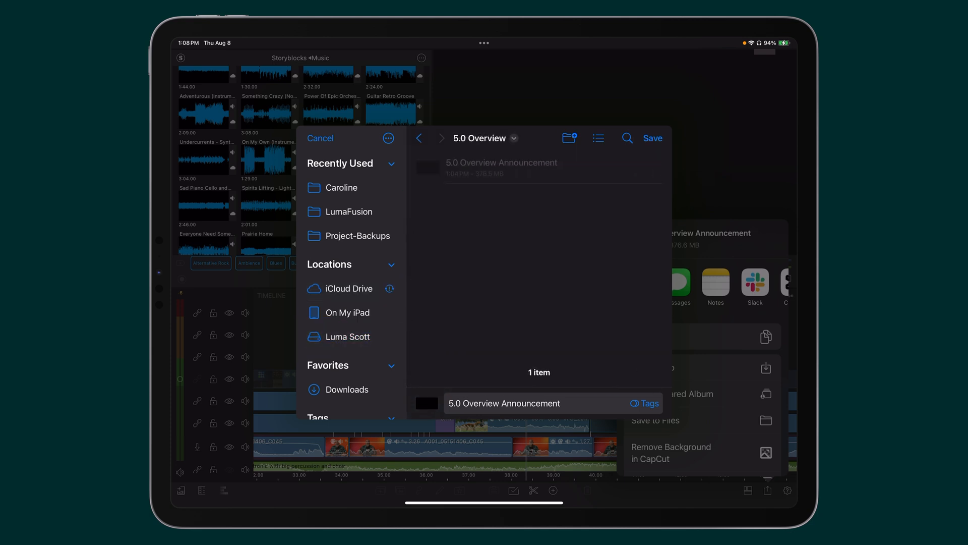